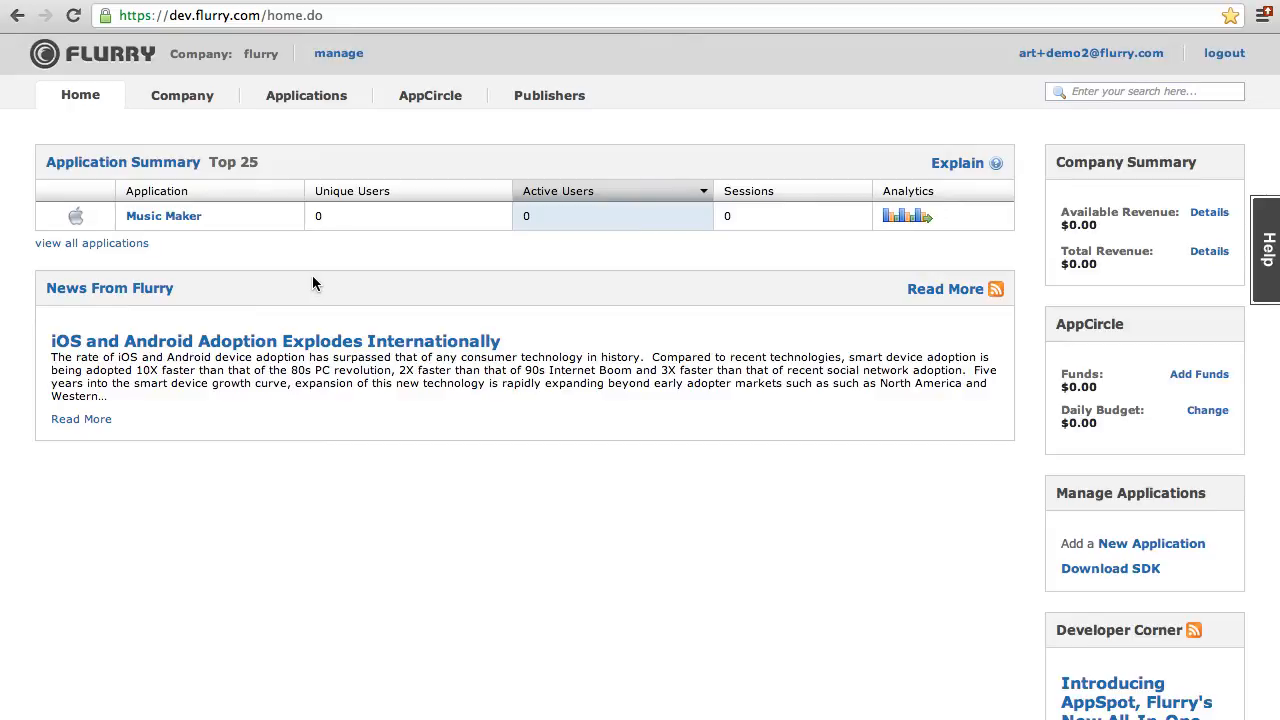
mouse_move(436, 149)
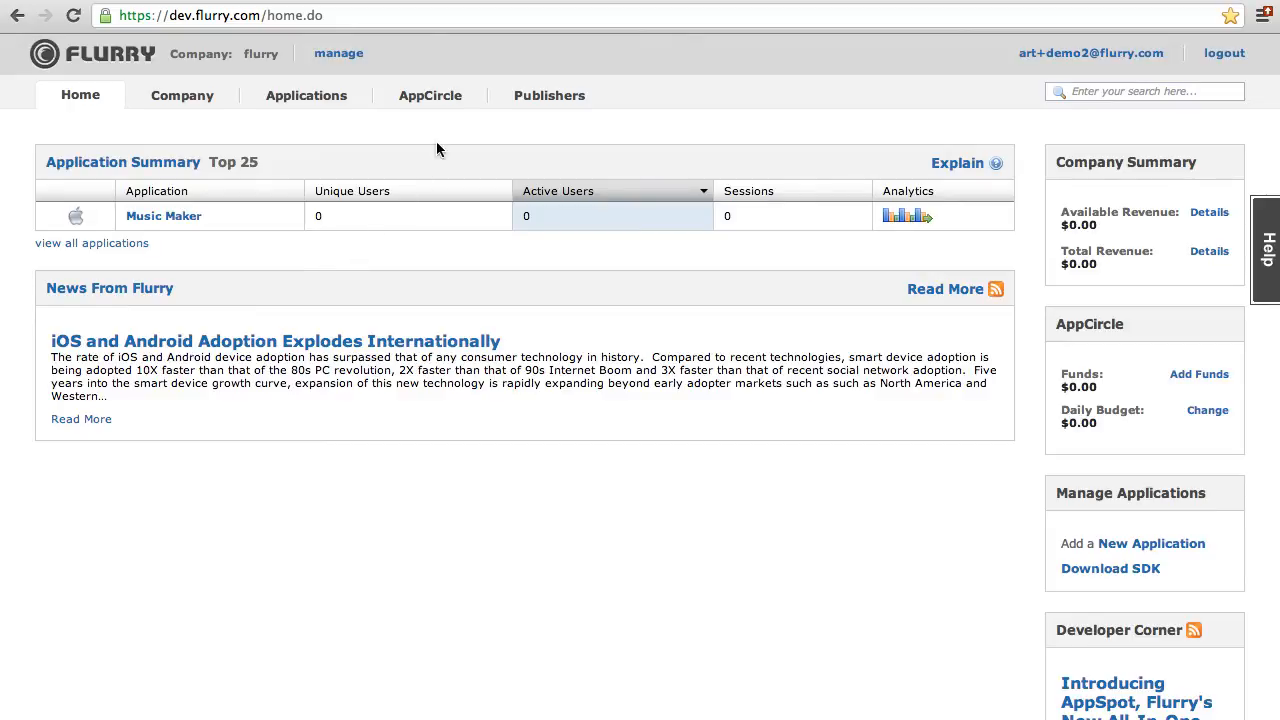
mouse_move(549, 95)
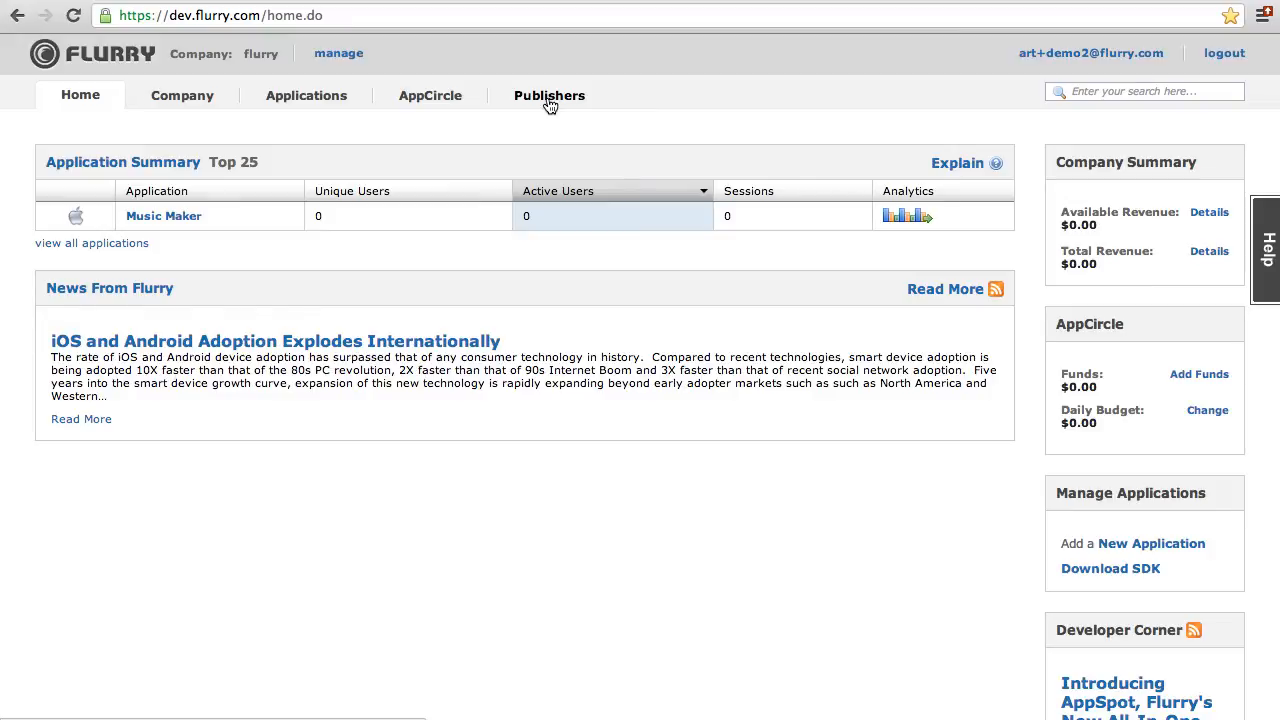
Go to the Publishers AppSpot section and accept the Flurry Publisher Terms and Conditions.
click(548, 95)
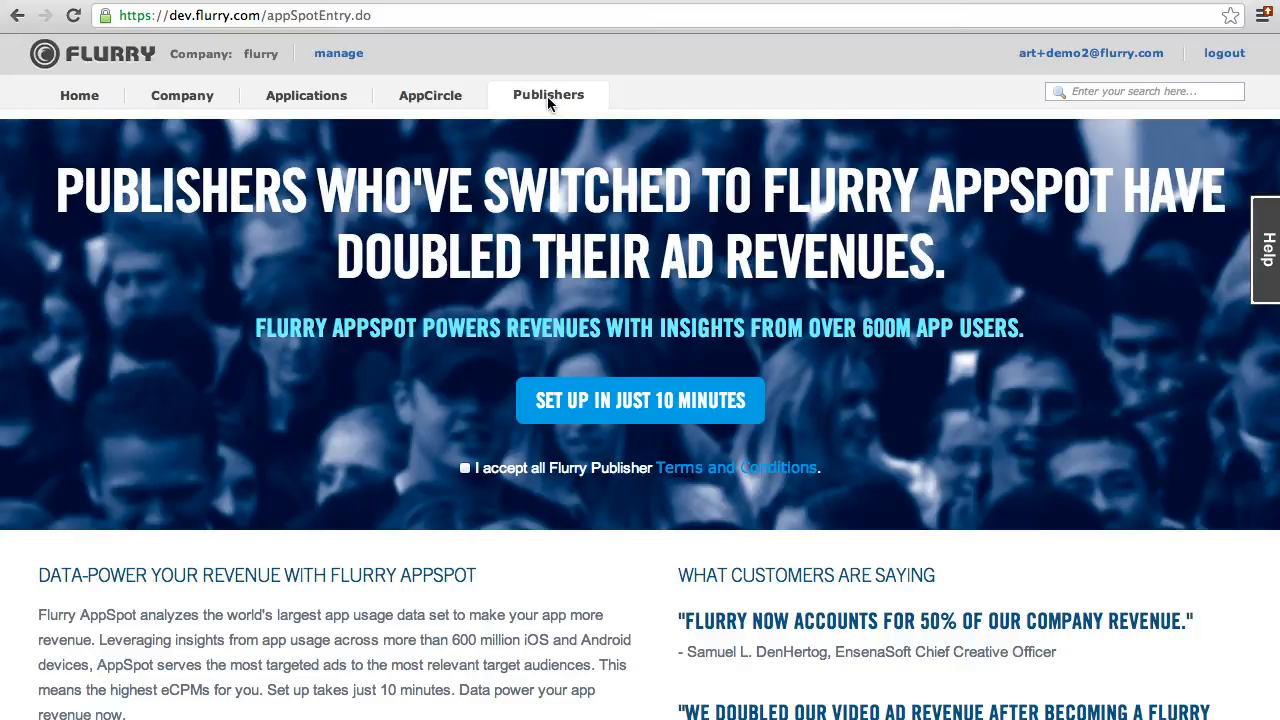
mouse_move(525, 315)
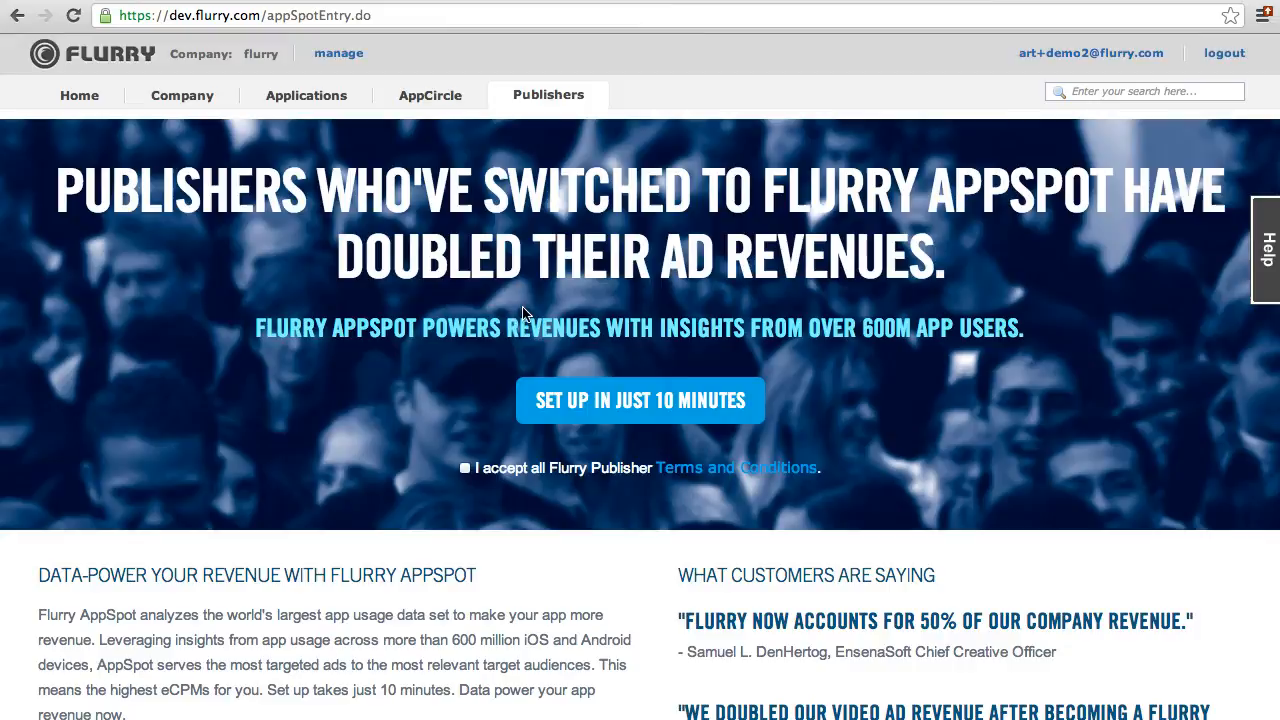
click(465, 468)
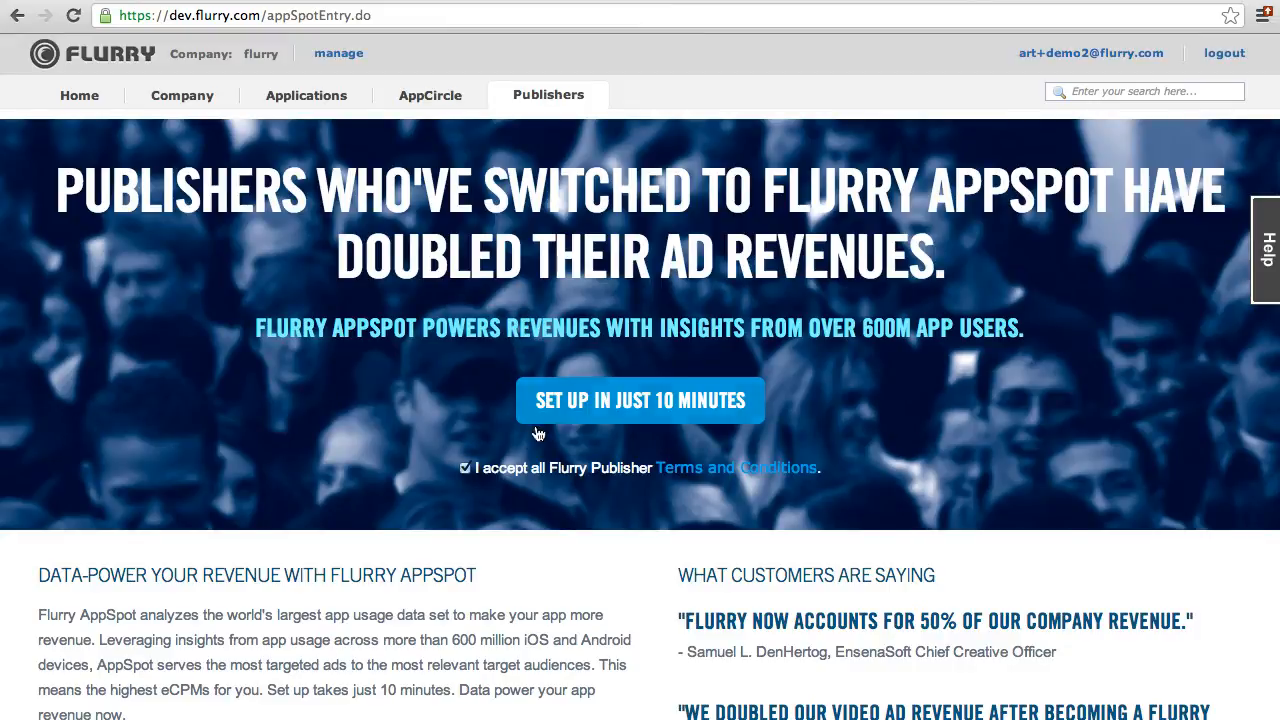
Start the 10-minute AppSpot setup and begin creating an ad space from the 3-step guide.
click(639, 400)
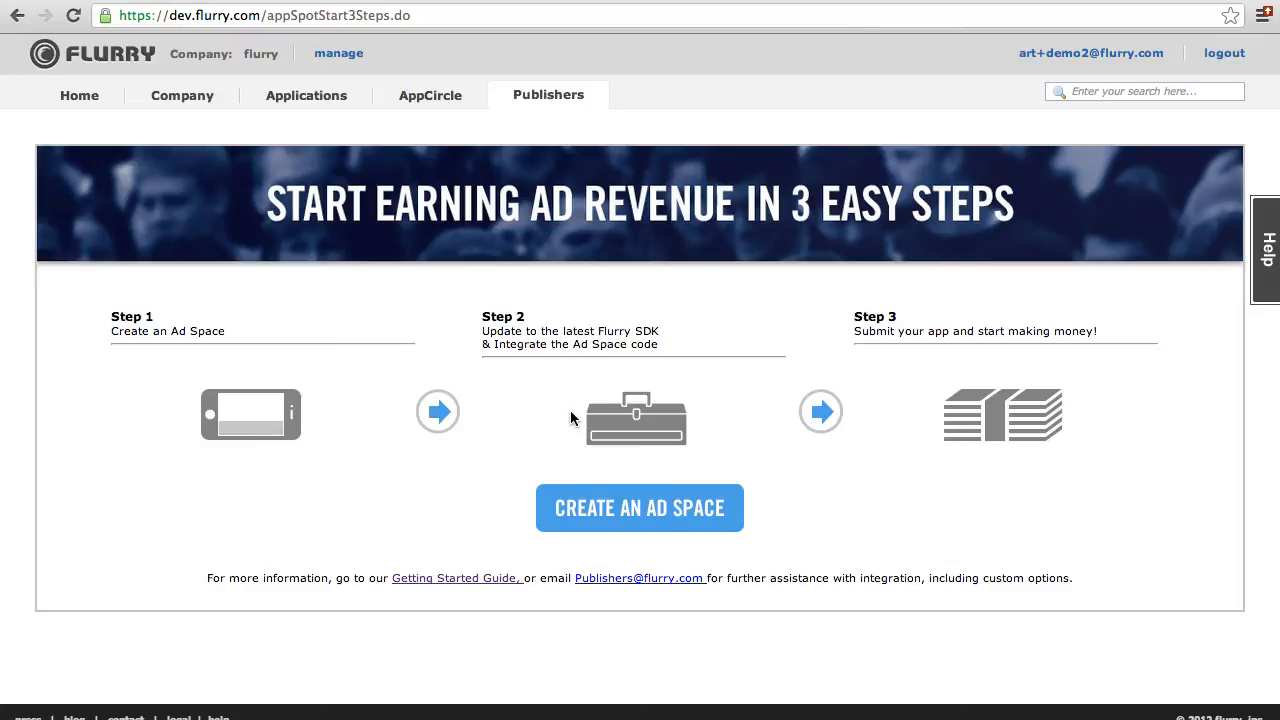
mouse_move(183, 323)
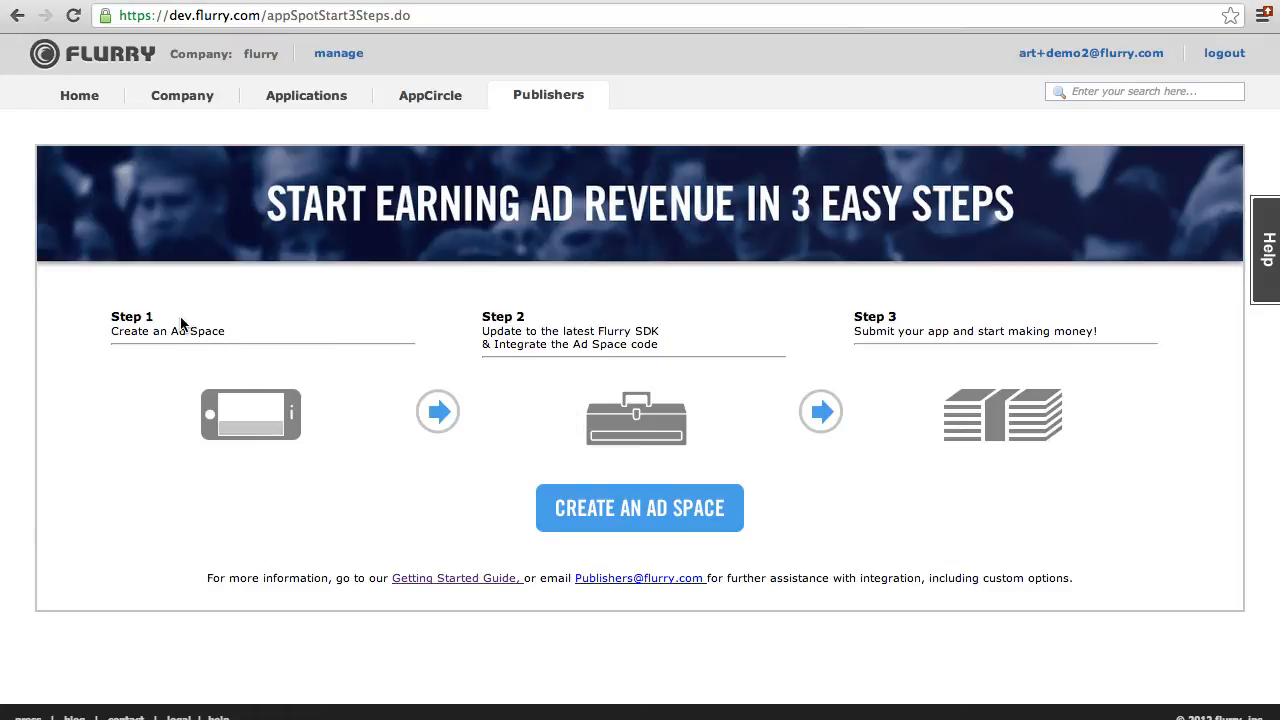
mouse_move(568, 357)
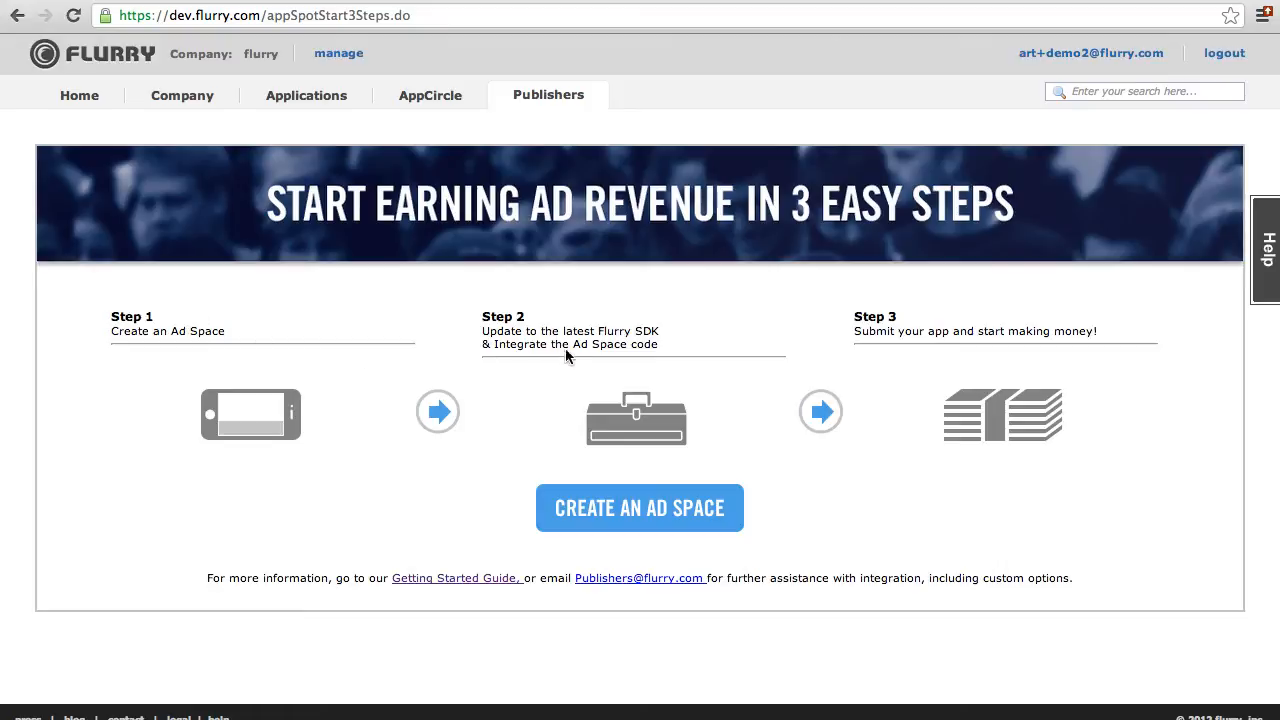
mouse_move(583, 349)
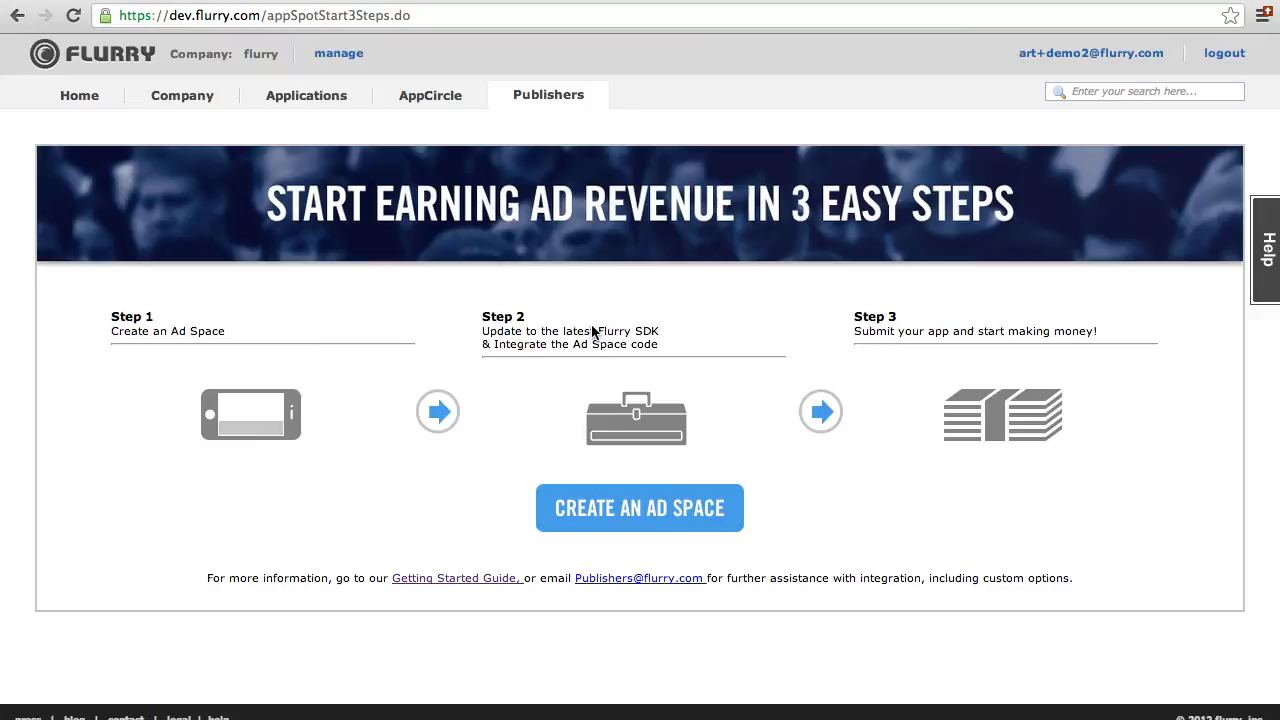
mouse_move(915, 349)
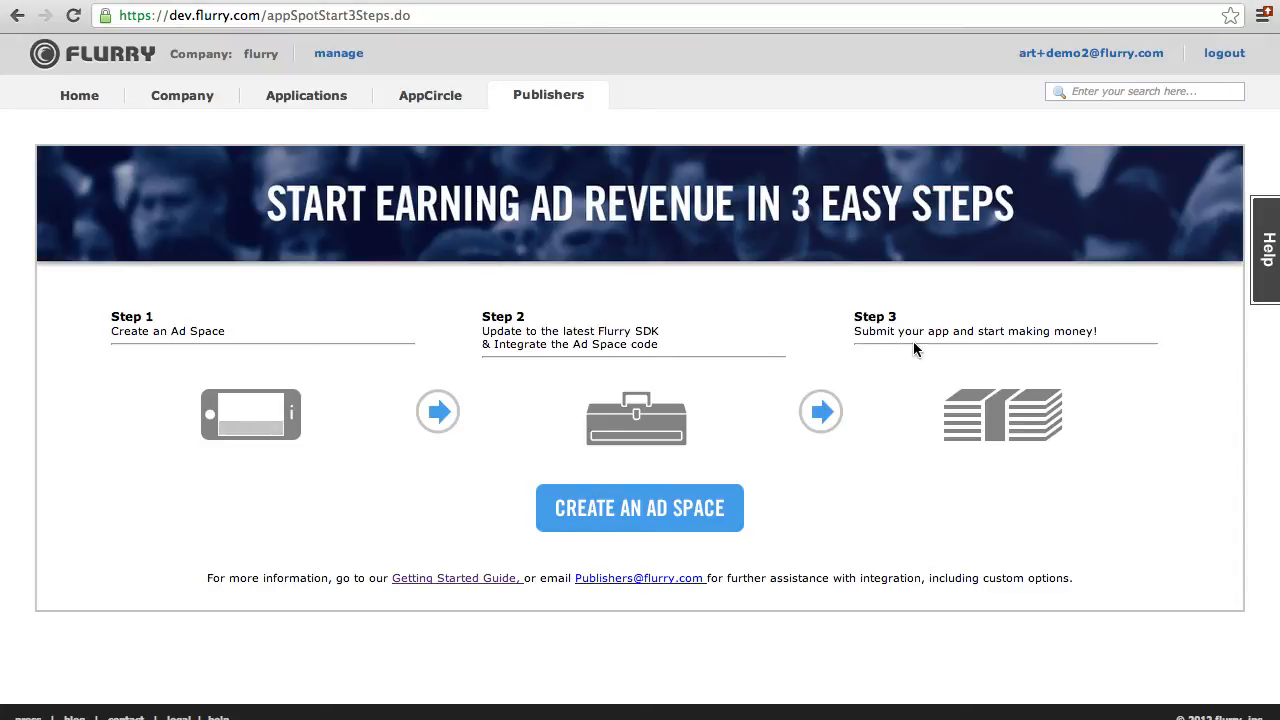
click(639, 508)
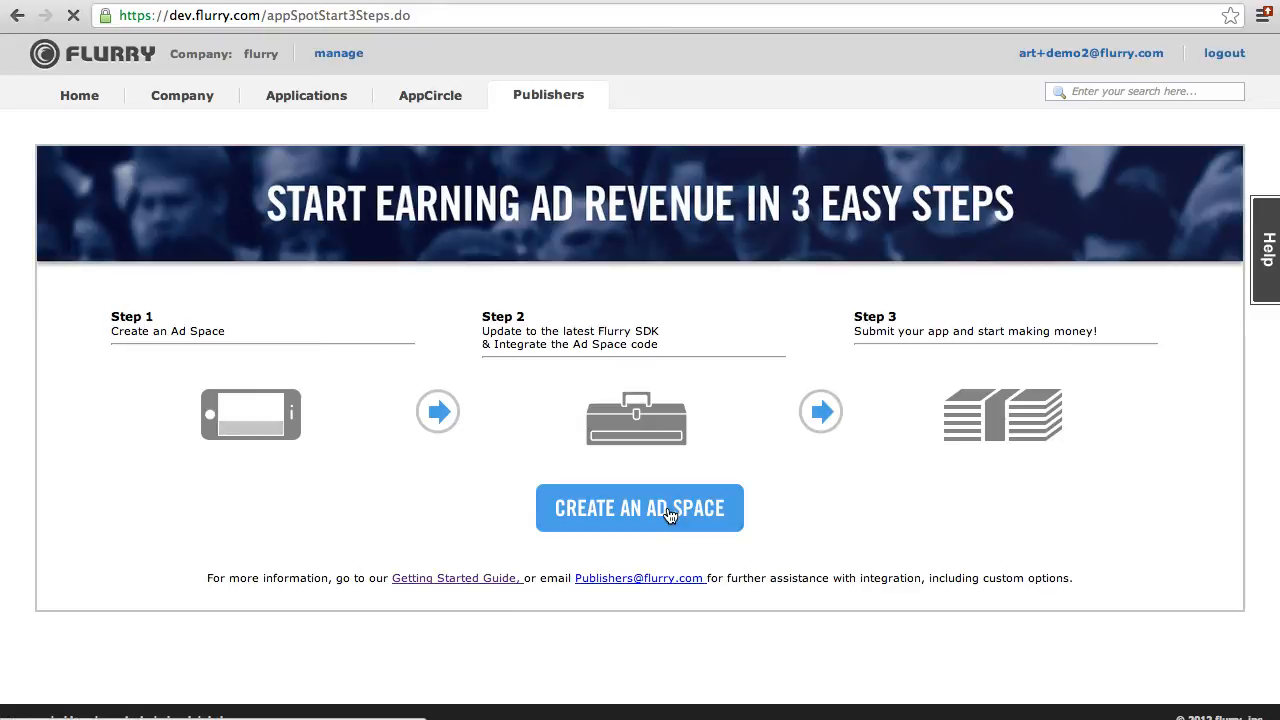
Bring up the empty Basic Set Up form for a new ad space.
click(639, 508)
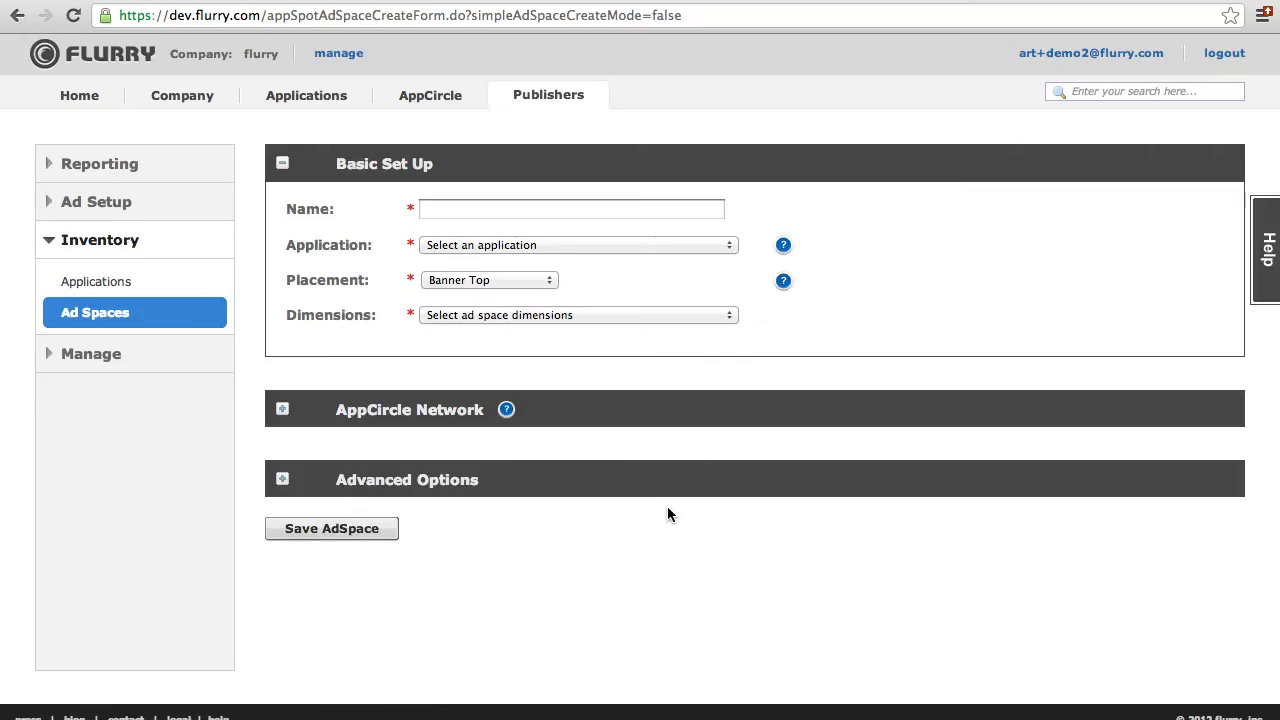
mouse_move(470, 390)
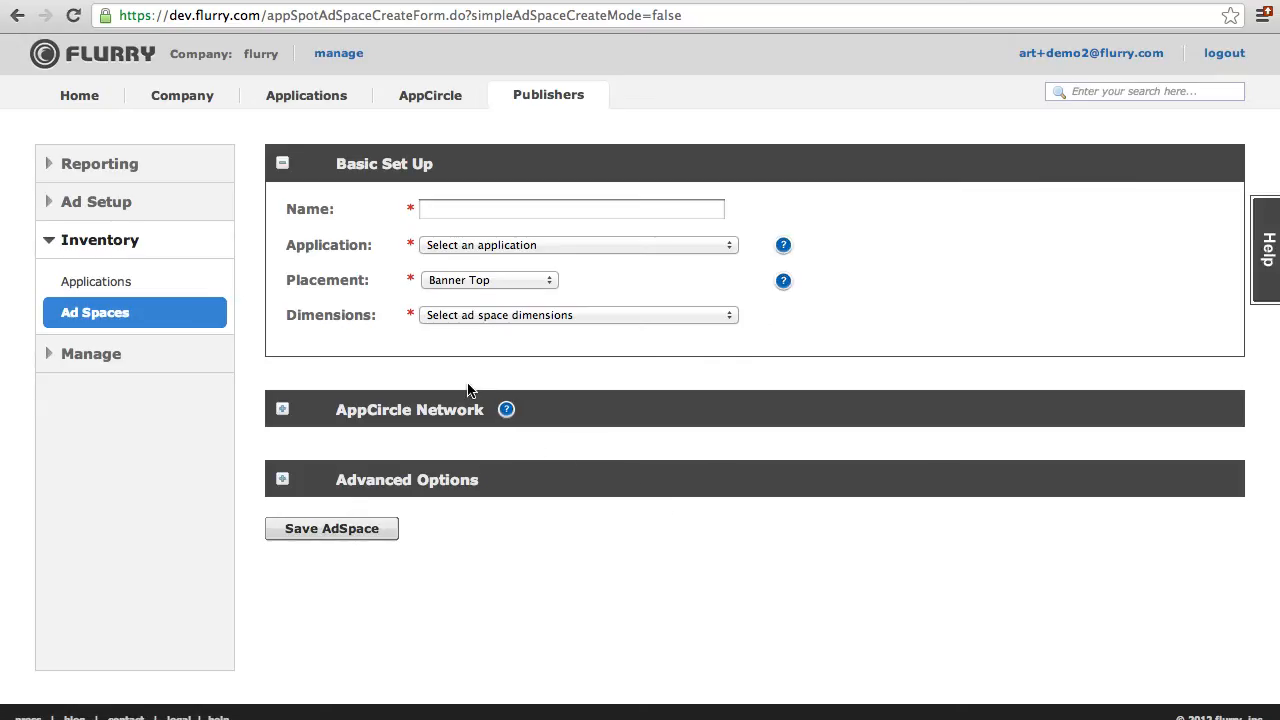
mouse_move(232, 275)
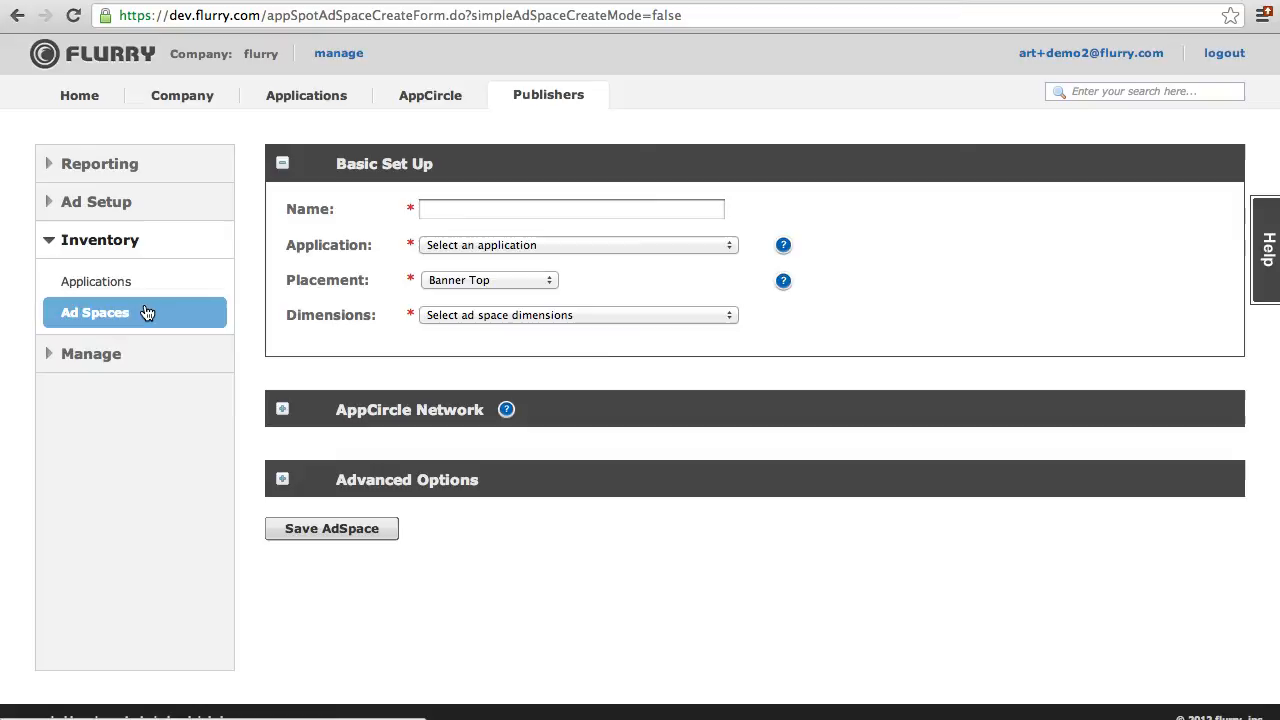
mouse_move(96, 281)
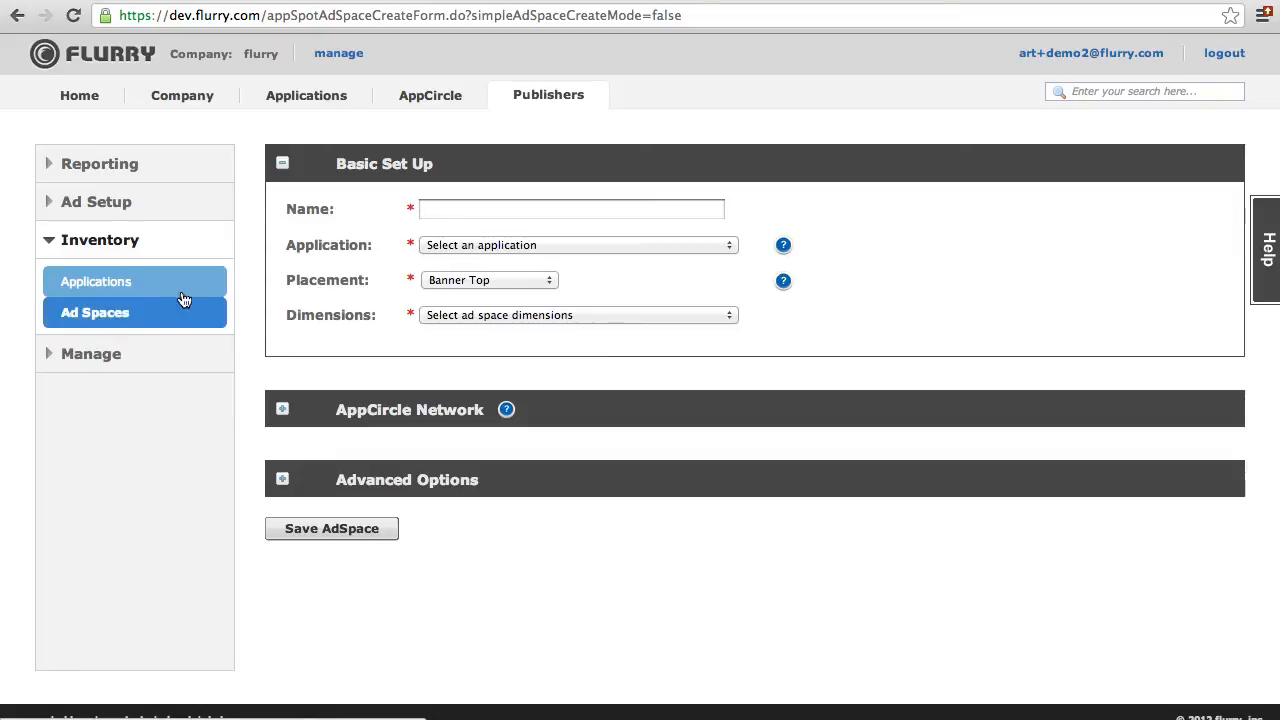
mouse_move(267, 266)
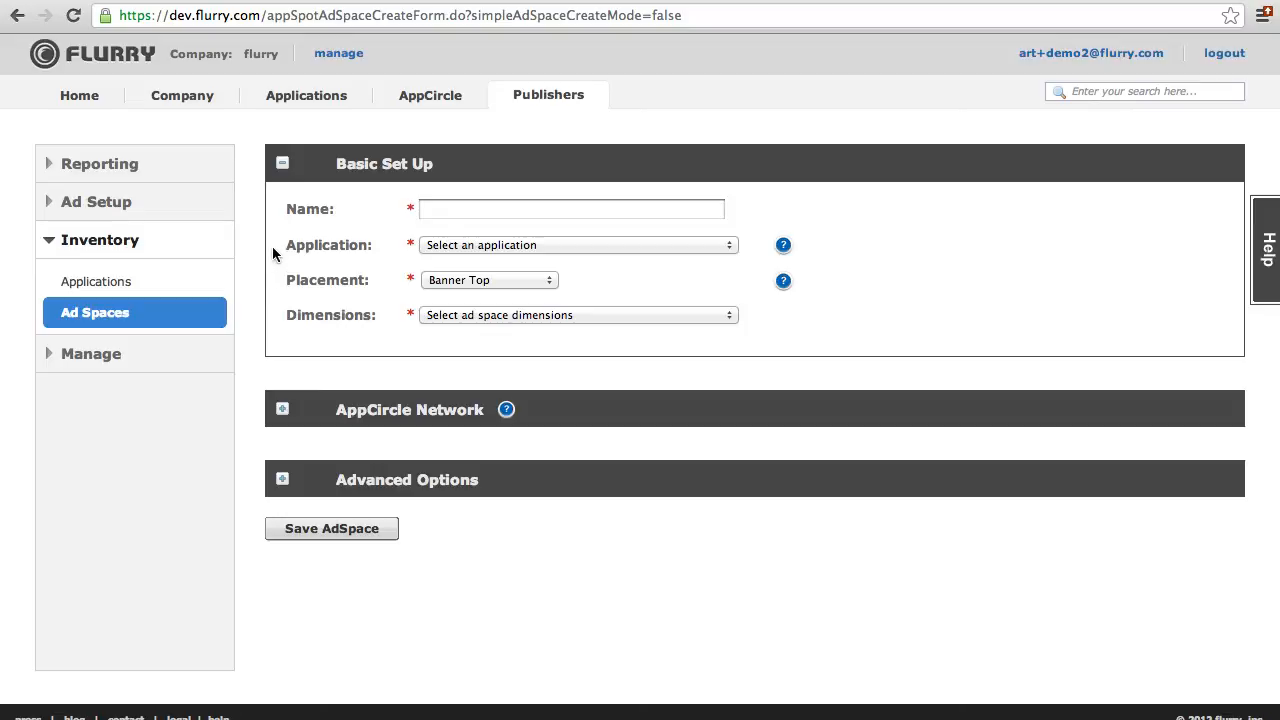
mouse_move(369, 410)
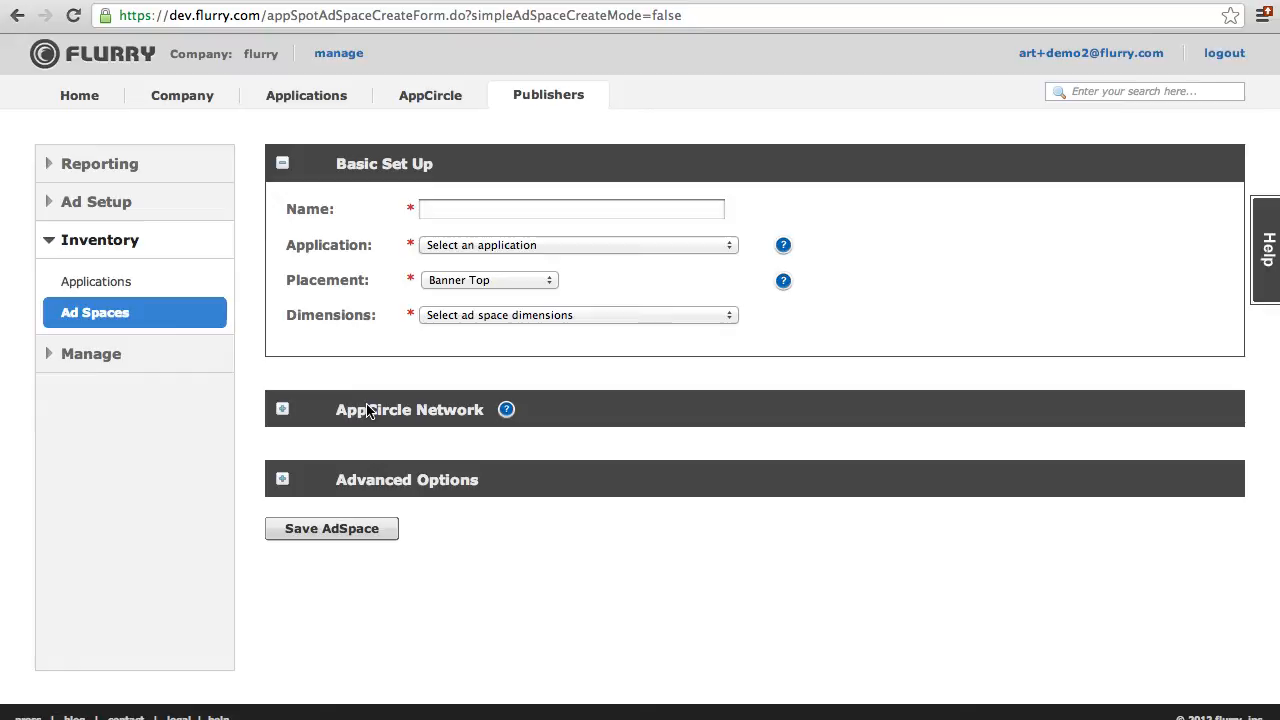
mouse_move(389, 459)
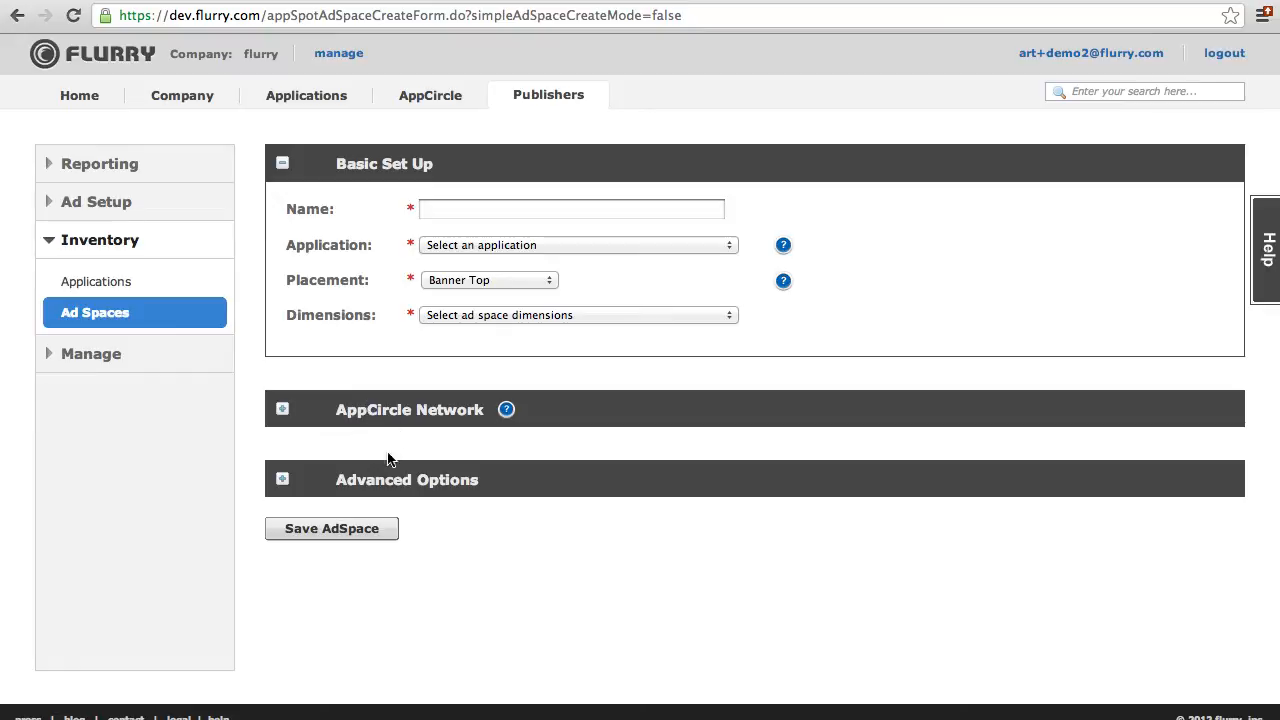
mouse_move(365, 475)
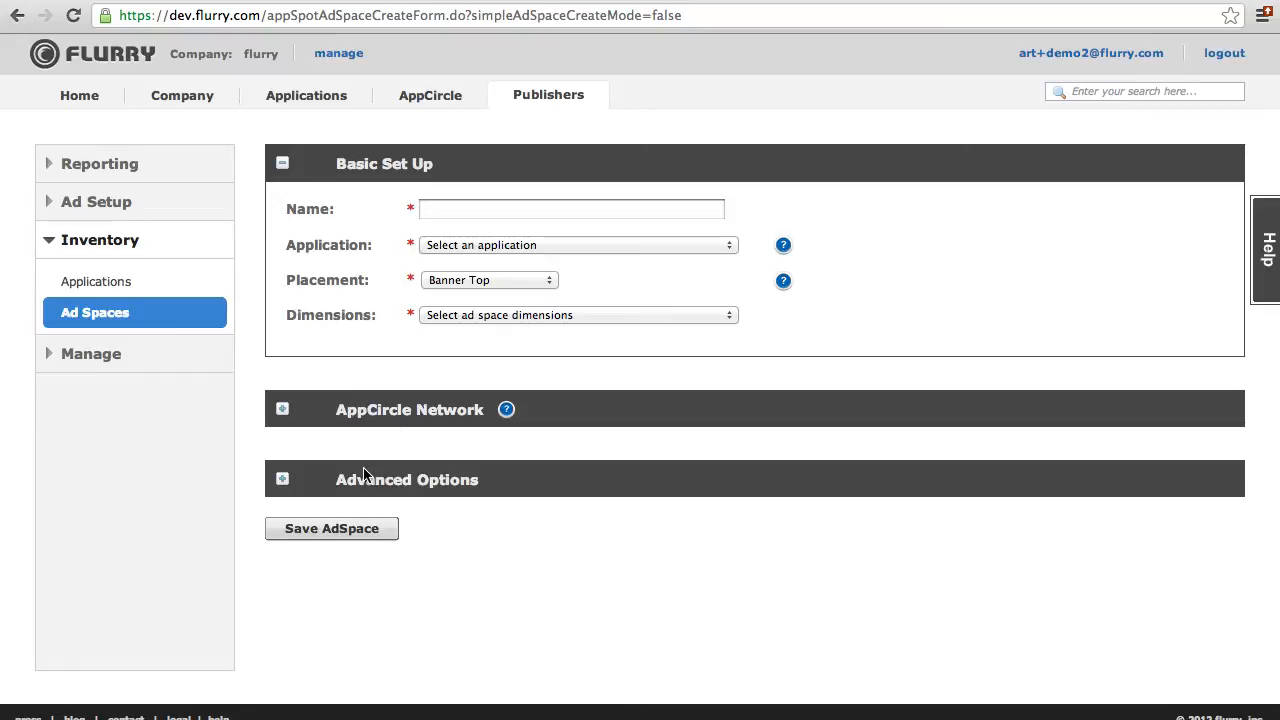
mouse_move(374, 344)
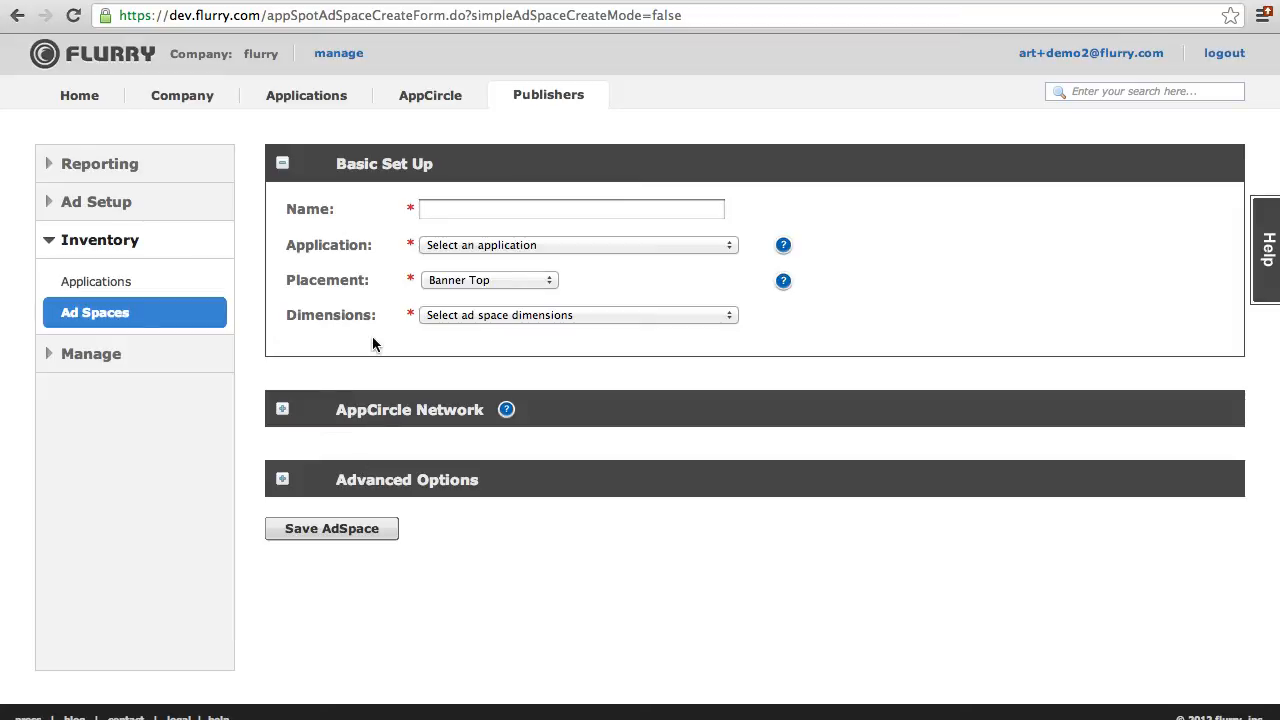
mouse_move(388, 184)
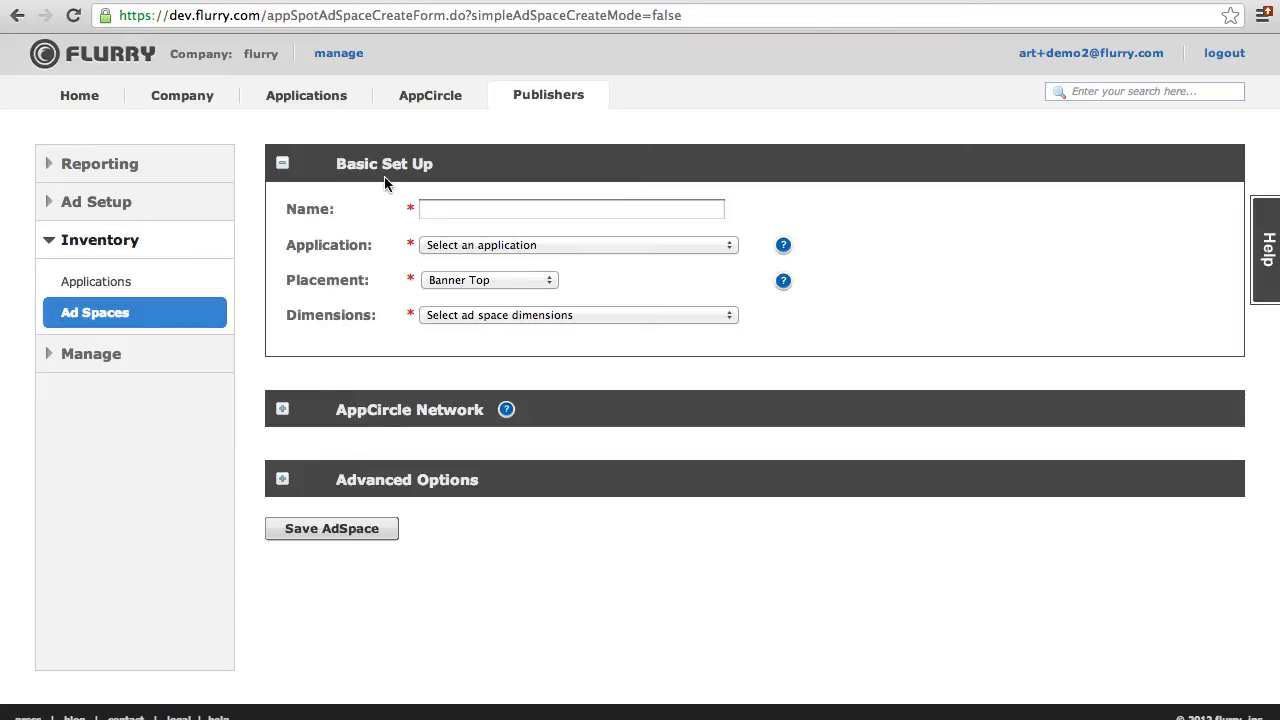
mouse_move(423, 193)
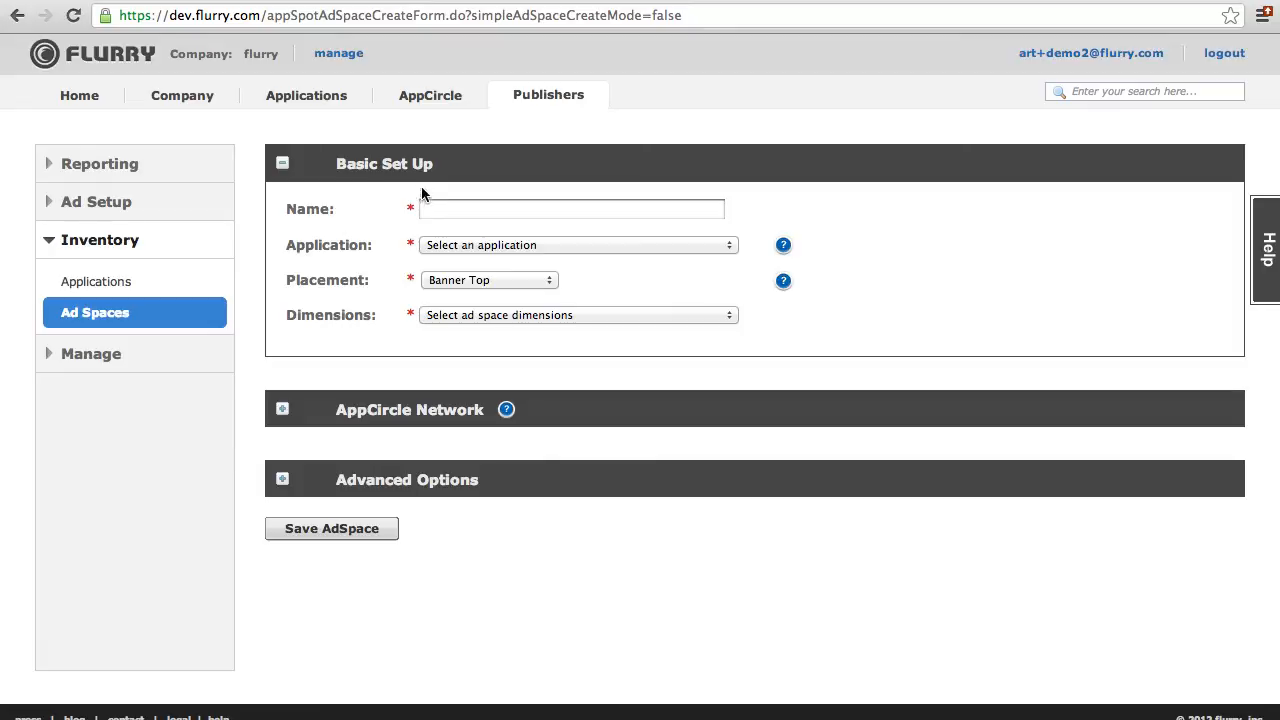
Name the ad space 'Top Ad Space' and choose Music Maker as the application.
text(Top)
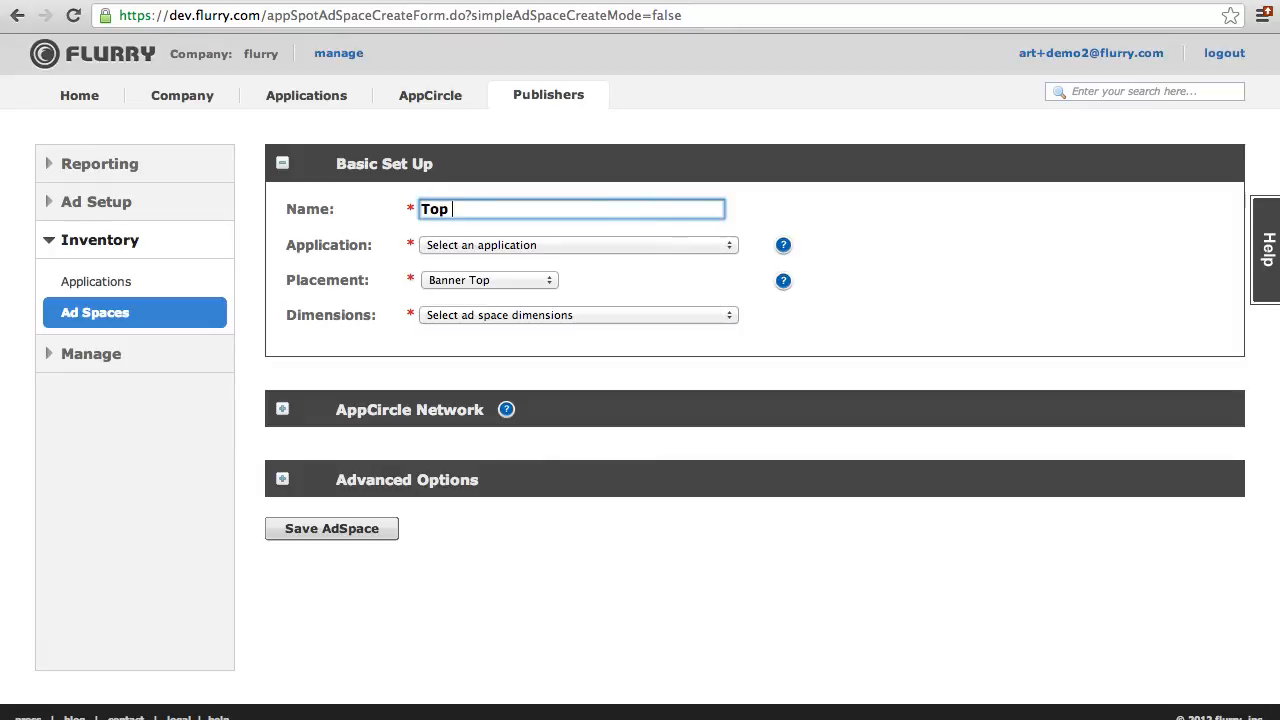
text(Ad Space)
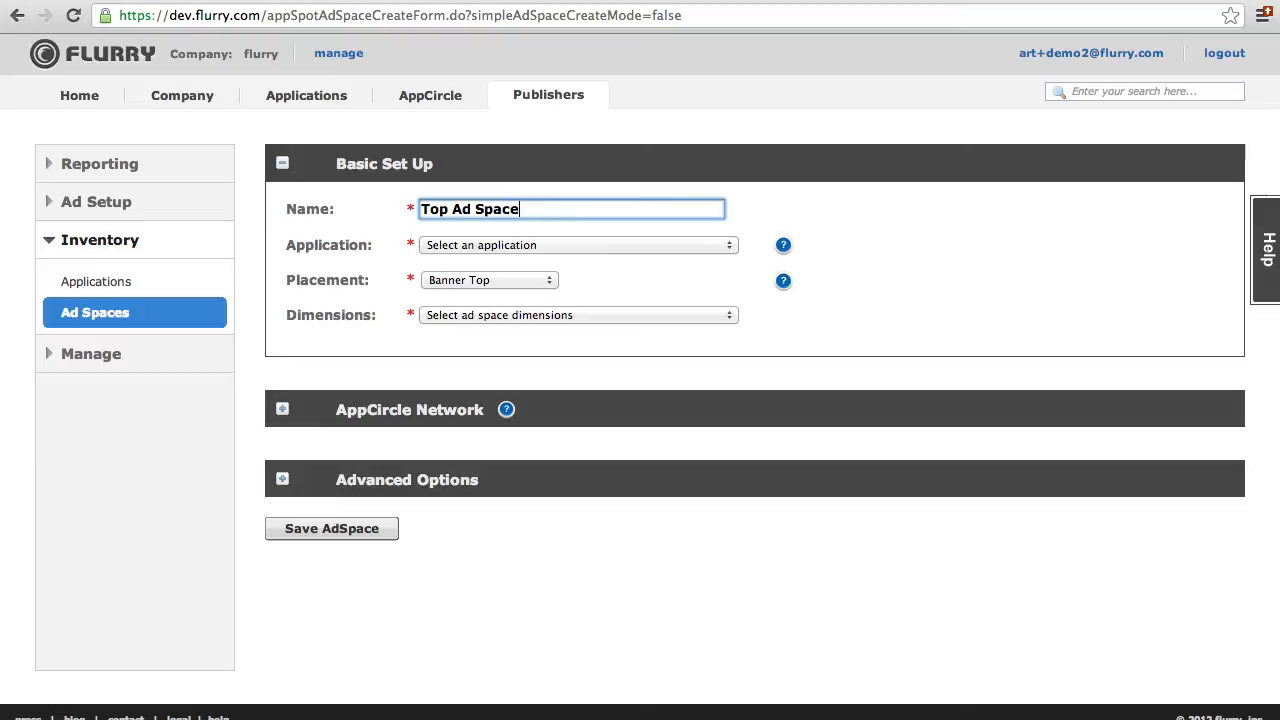
click(577, 245)
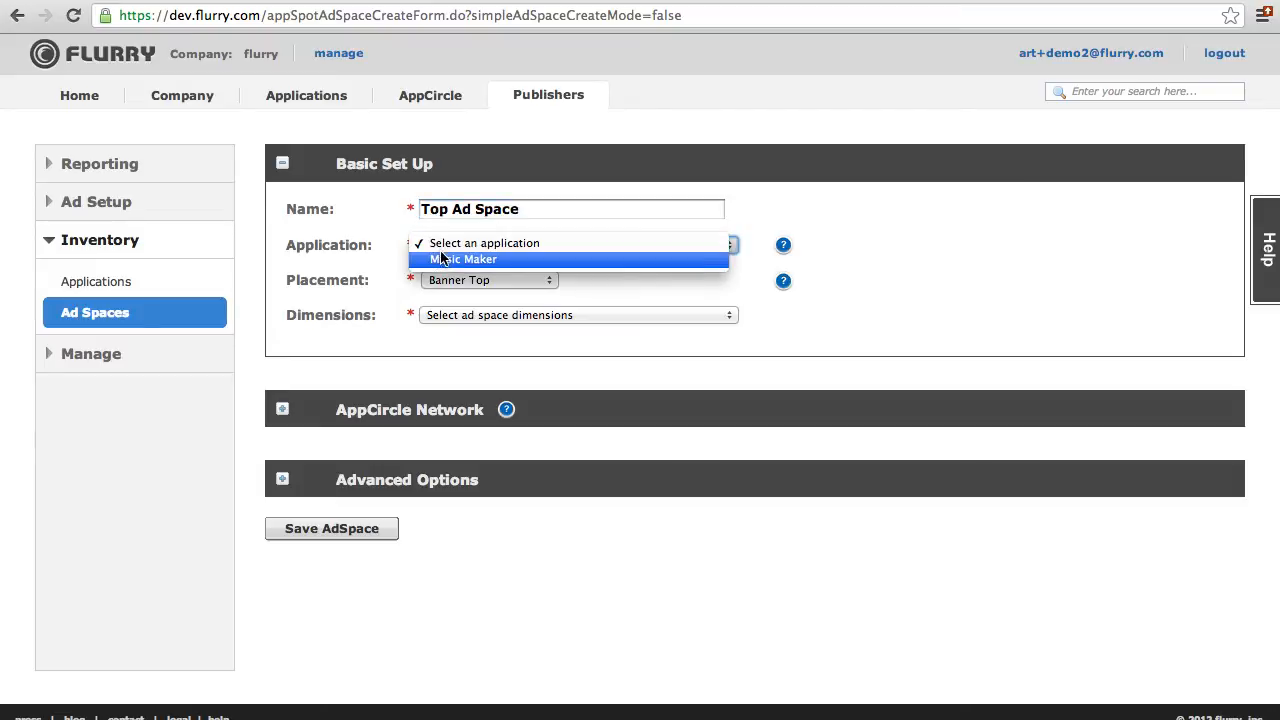
click(465, 259)
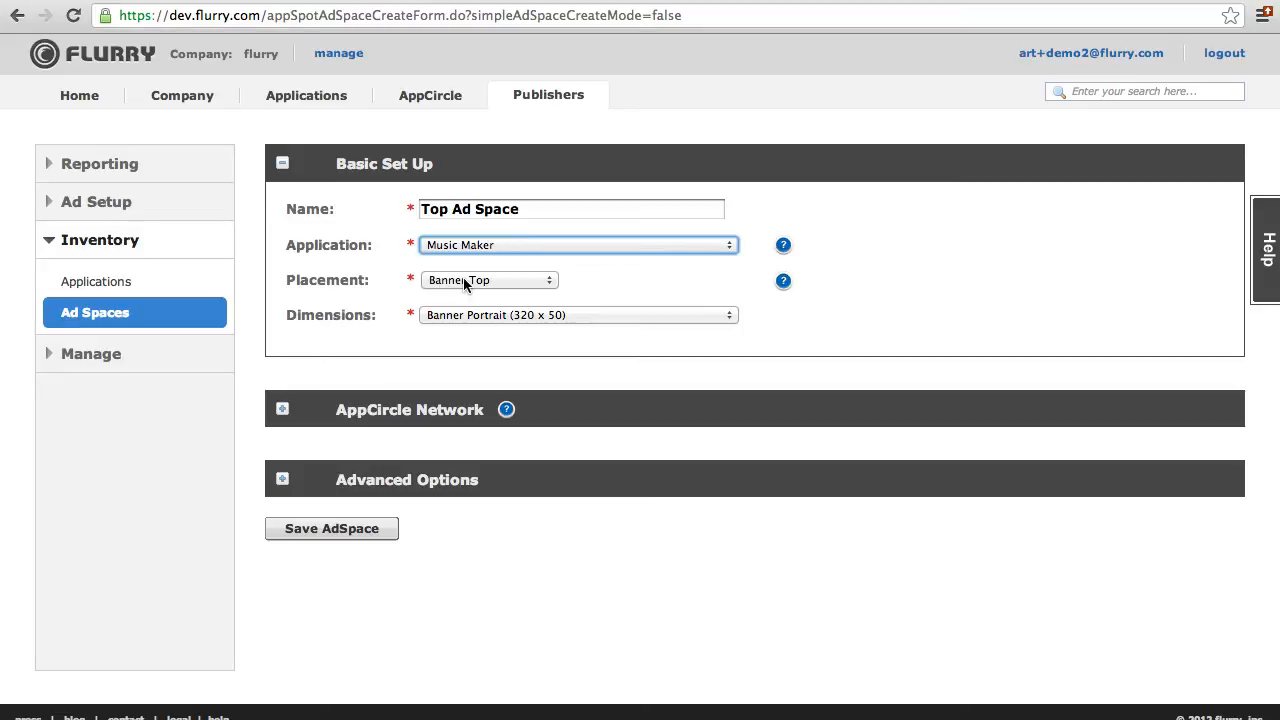
Keep Banner Top placement with Banner Portrait (320 x 50) dimensions and save the ad space.
click(489, 279)
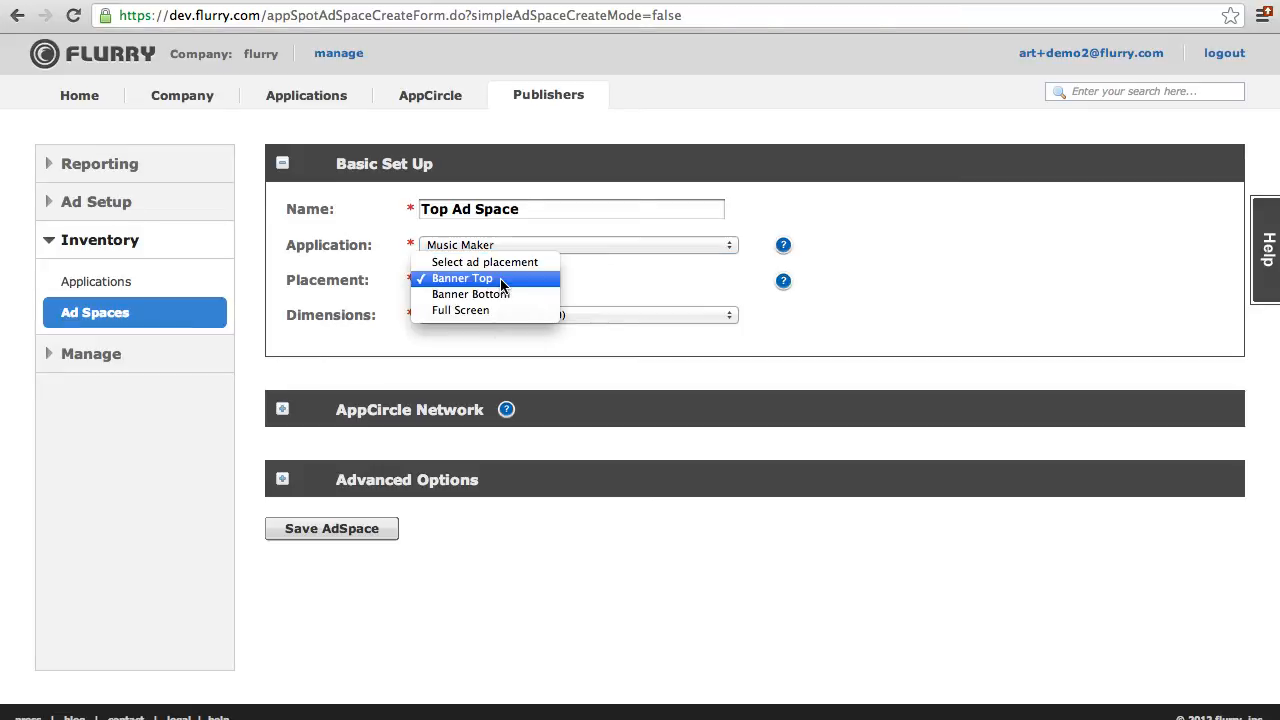
mouse_move(500, 294)
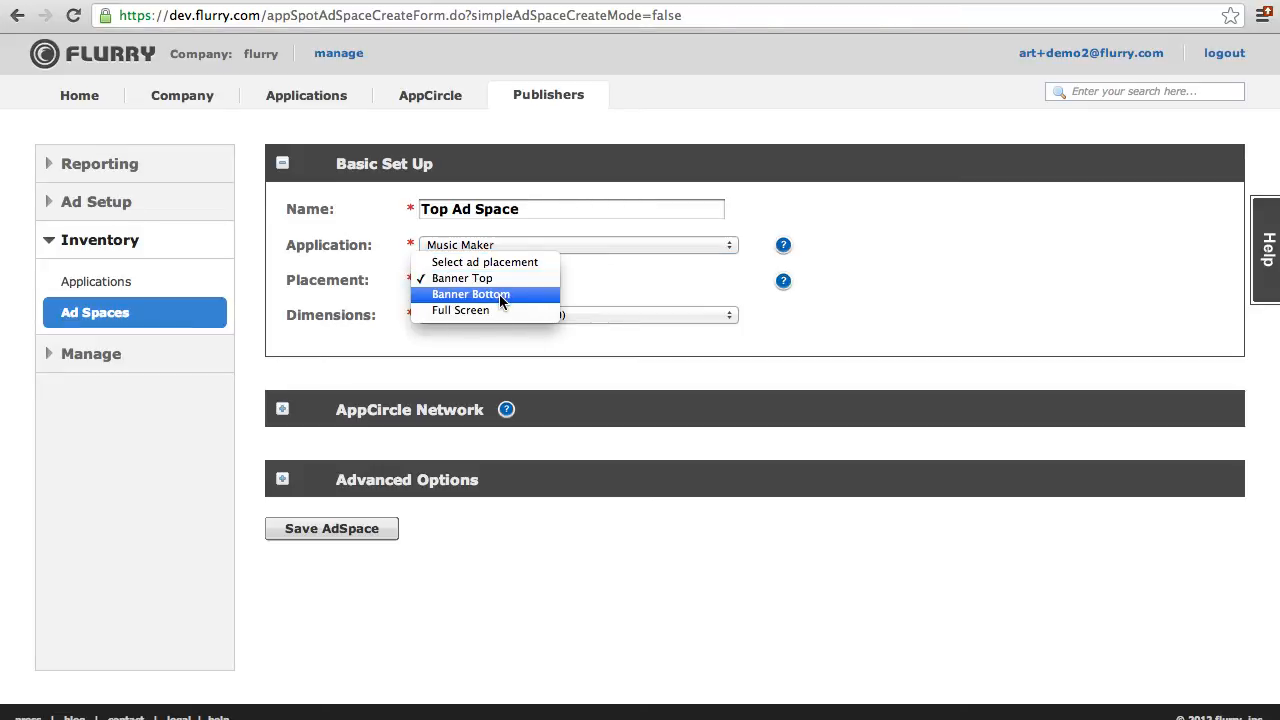
mouse_move(461, 278)
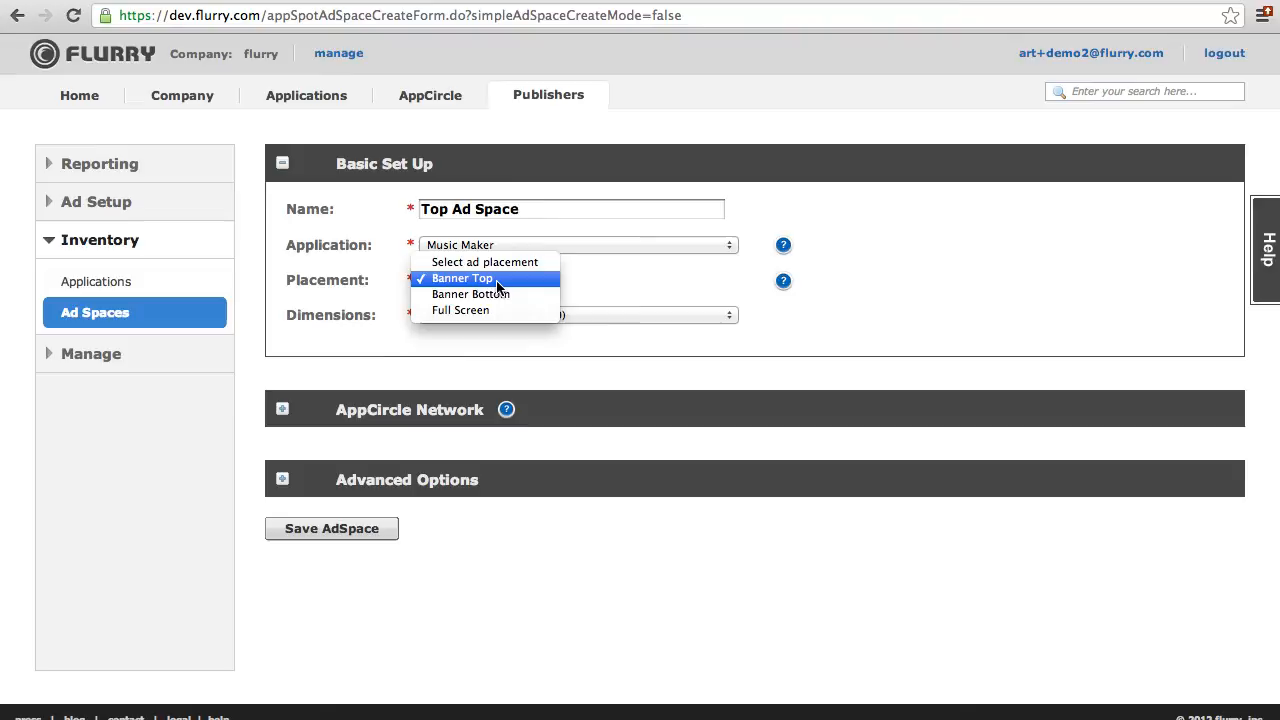
click(461, 278)
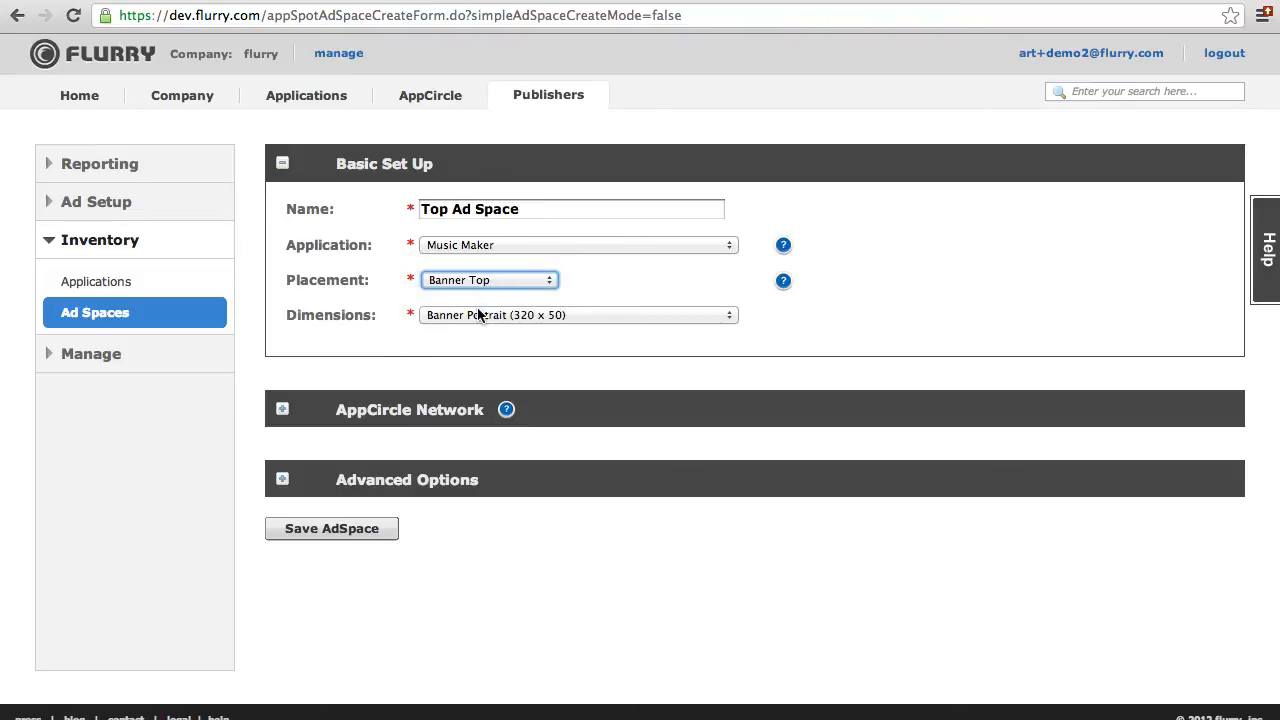
click(578, 314)
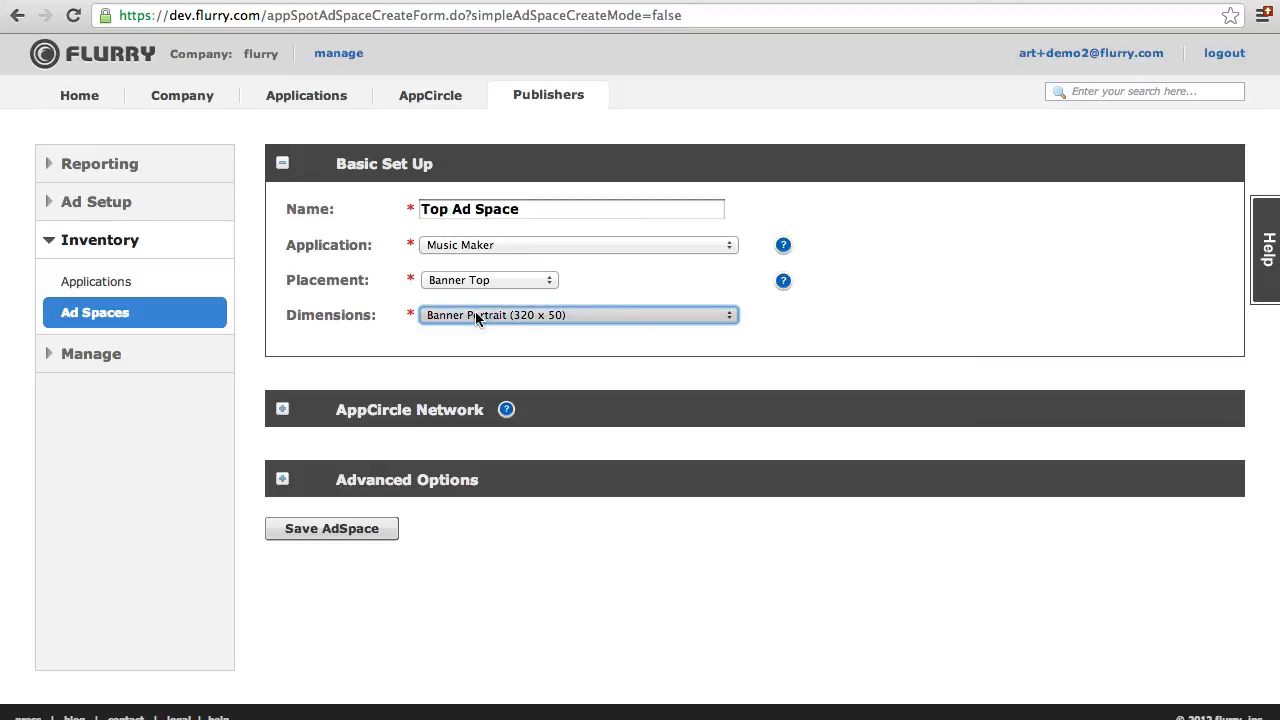
click(331, 528)
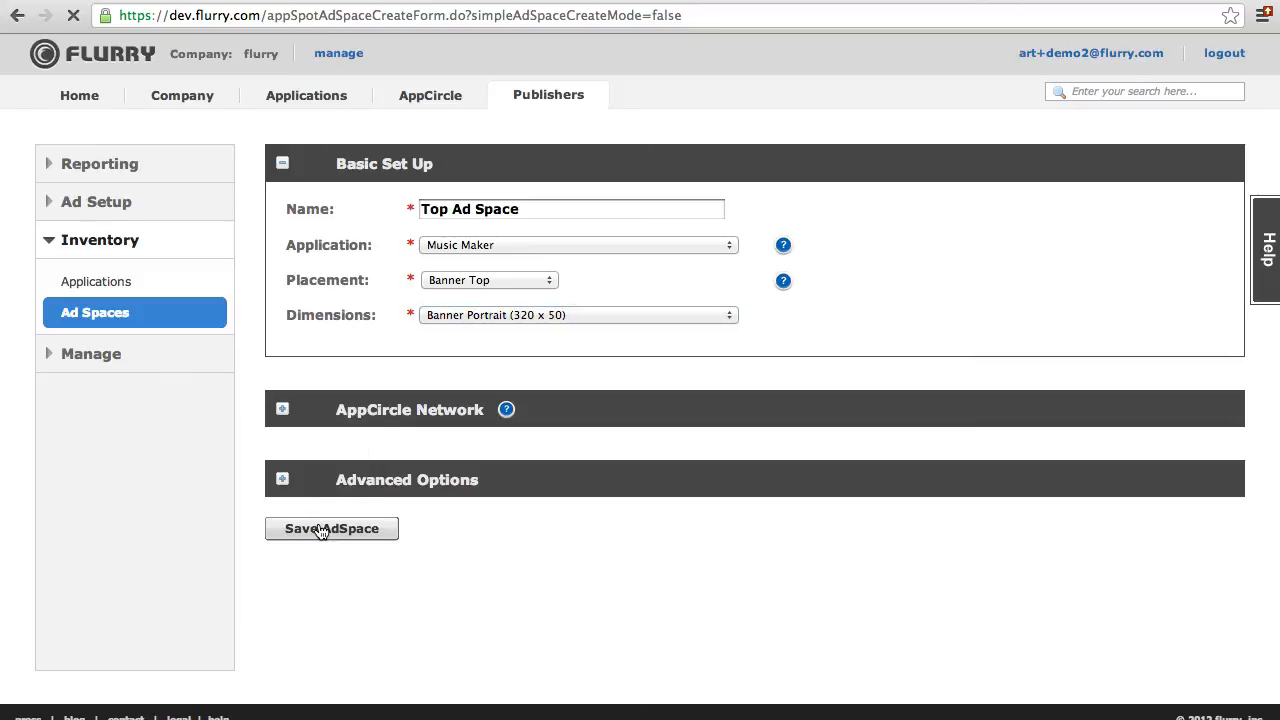
Complete the save so the Top Ad Space confirmation shows its ad space code.
click(331, 528)
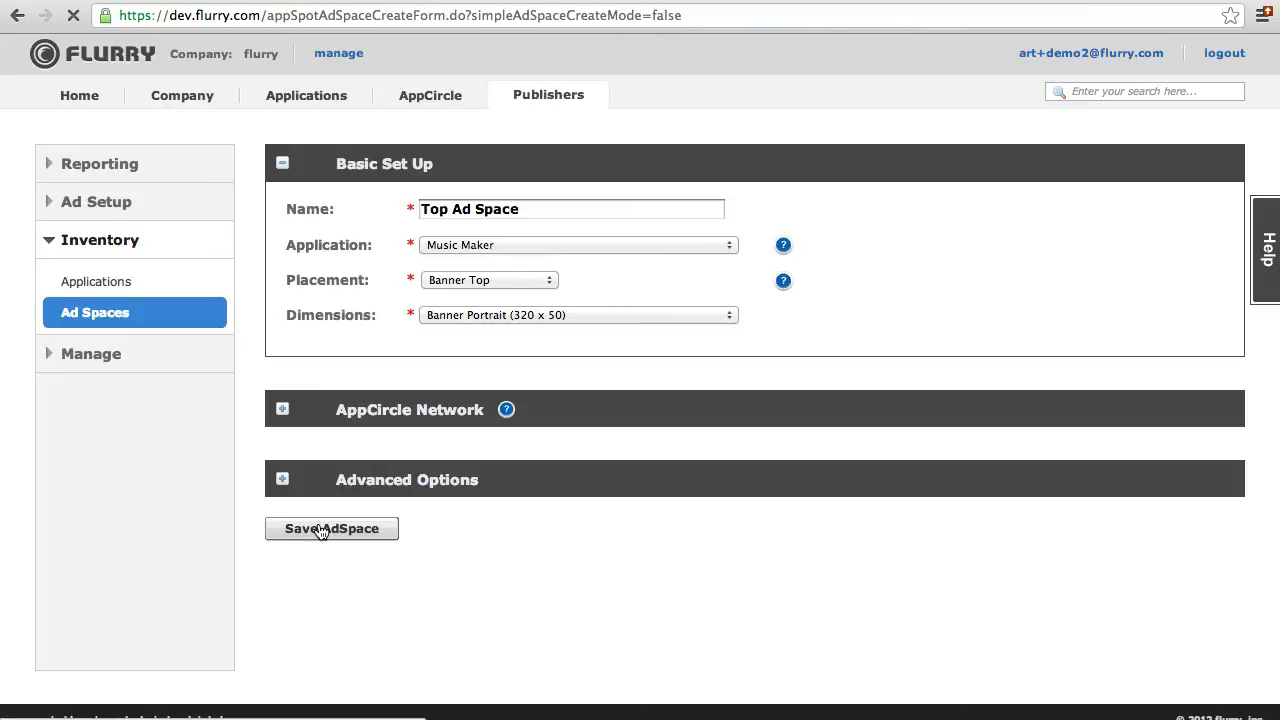
click(331, 528)
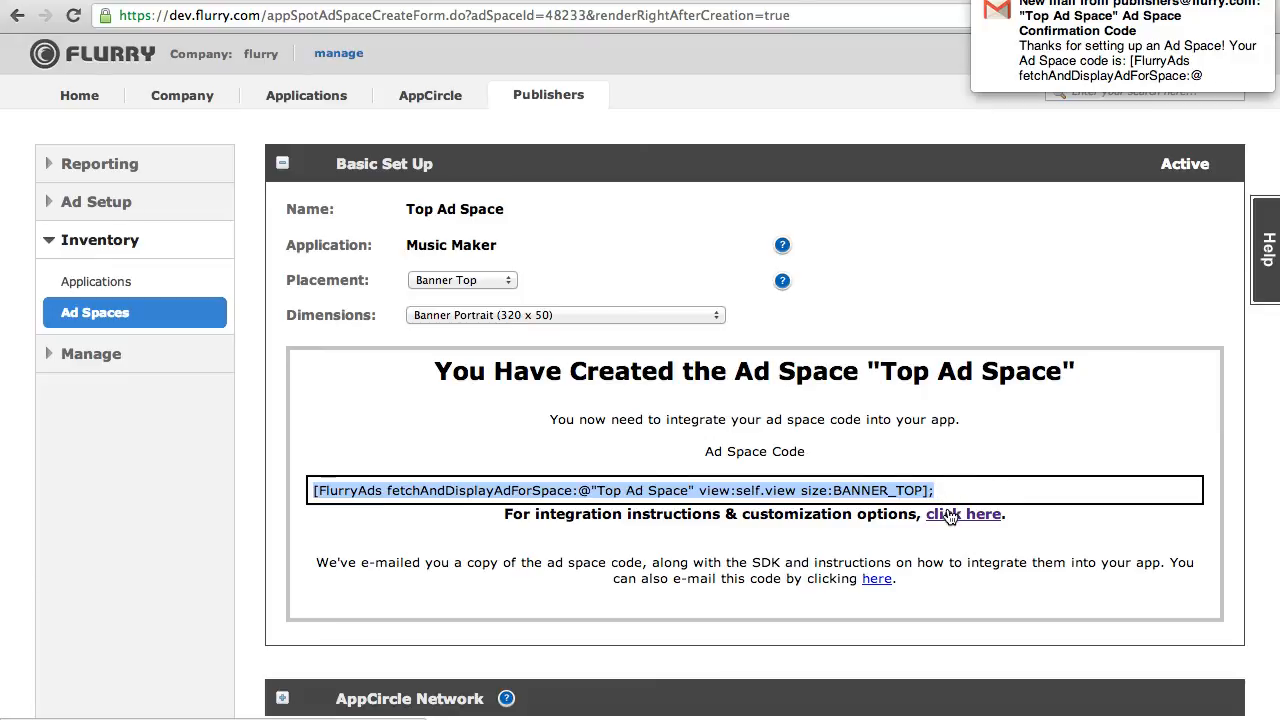
Follow the integration instructions link and scroll the Technical Quick Start to Basic 10 Minute Integration.
click(963, 514)
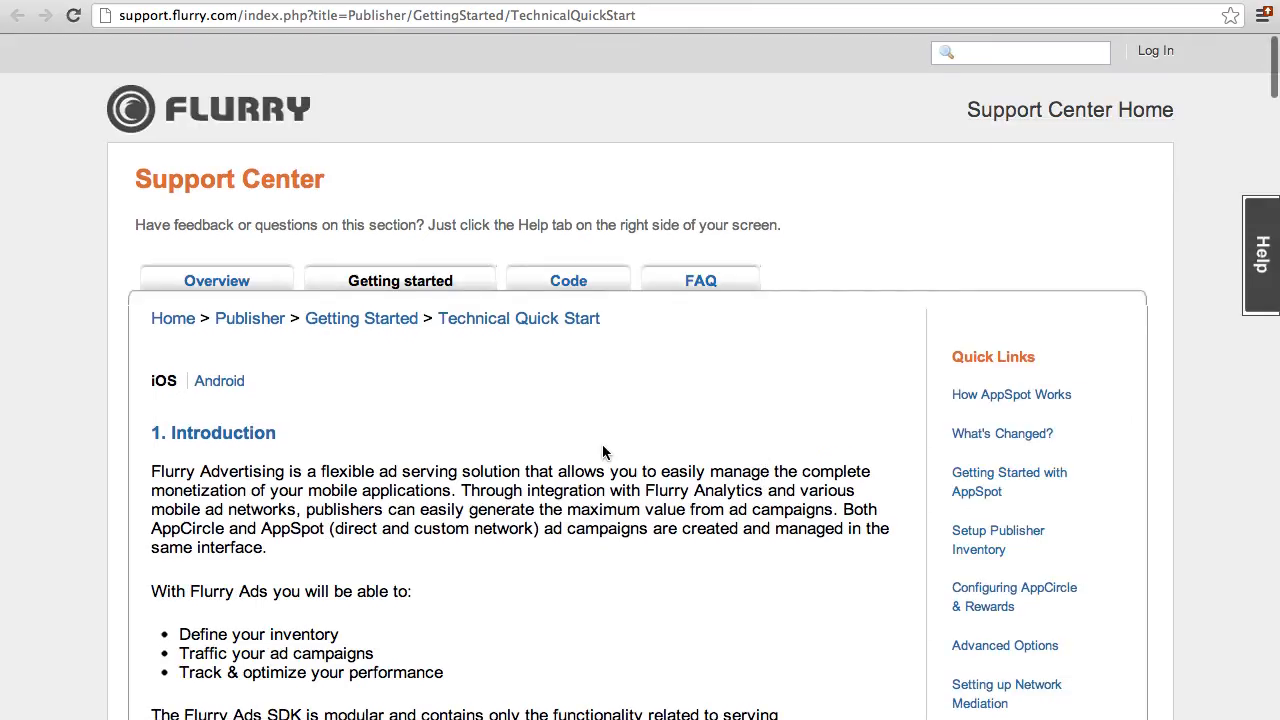
scroll(down, 3)
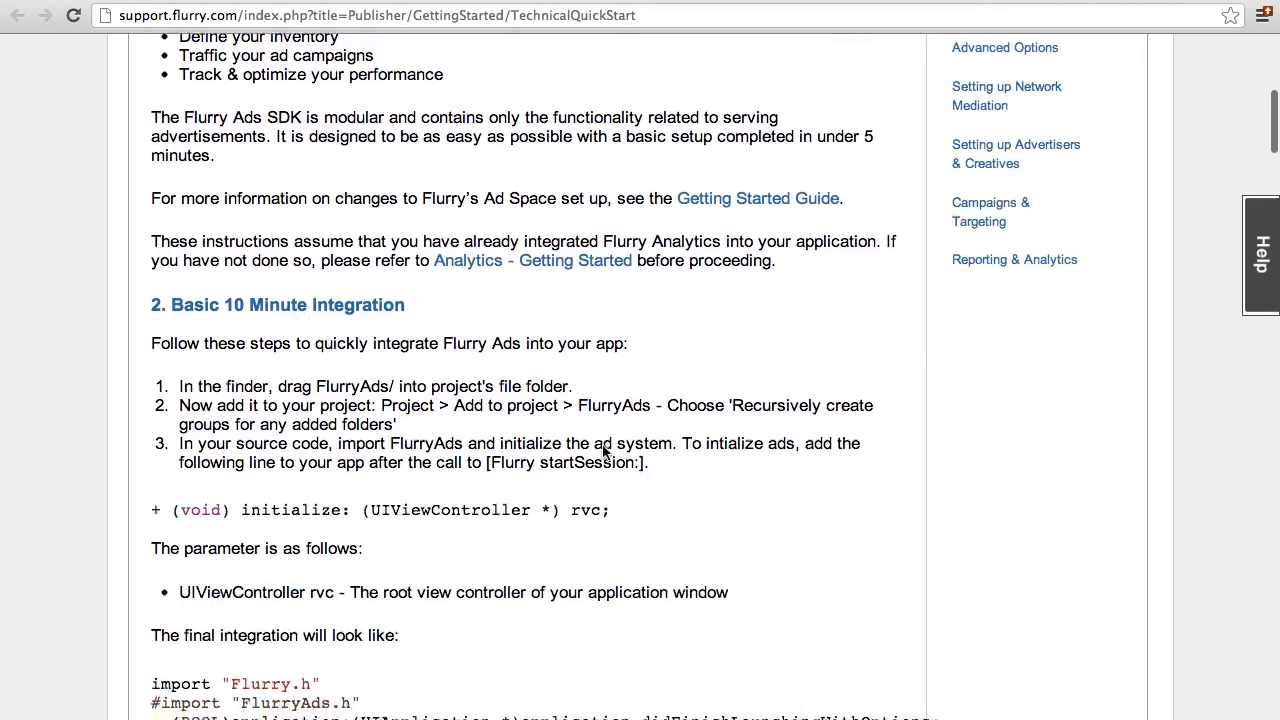
scroll(down, 3)
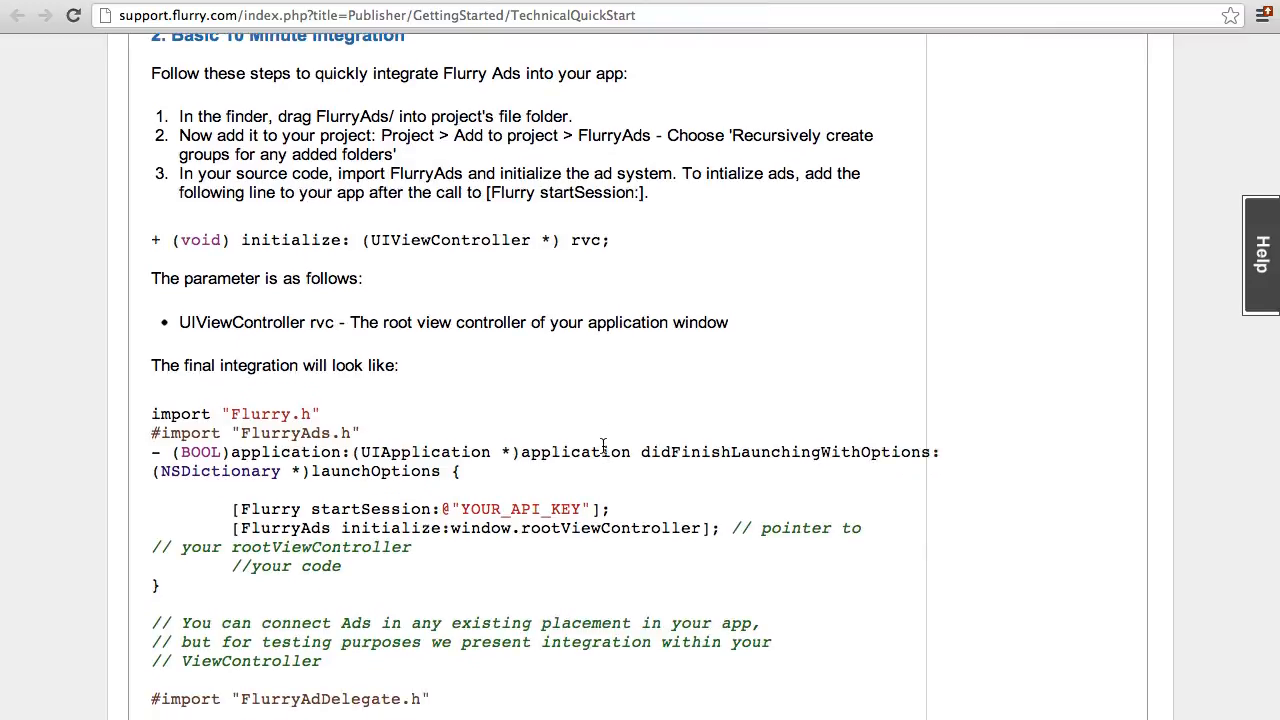